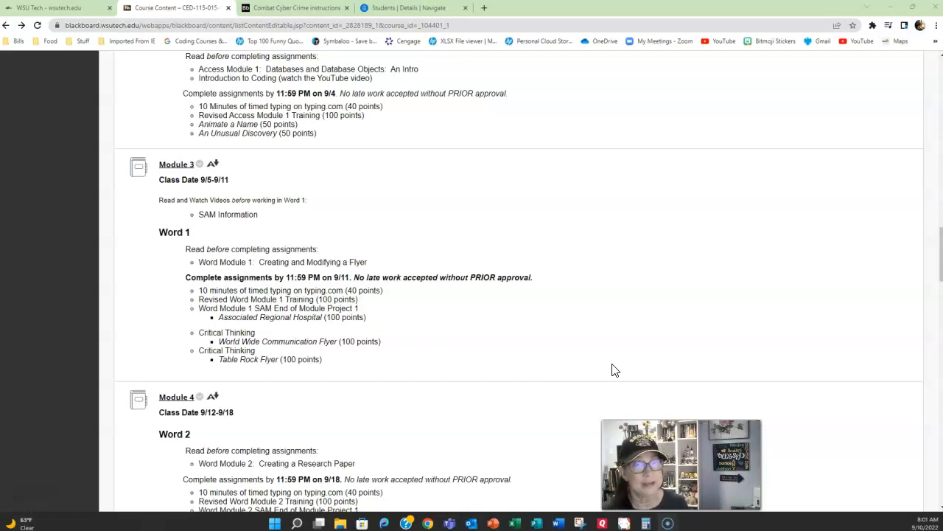
- Scroll down to Module 4's Word 2 assignments, including Combat Cyber Crime, due 9/18
scroll("down", 3)
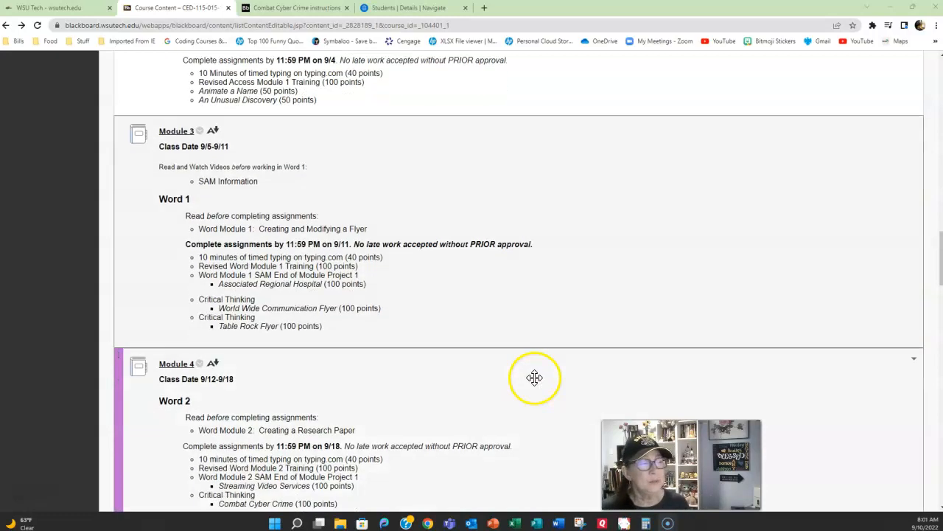
scroll("down", 3)
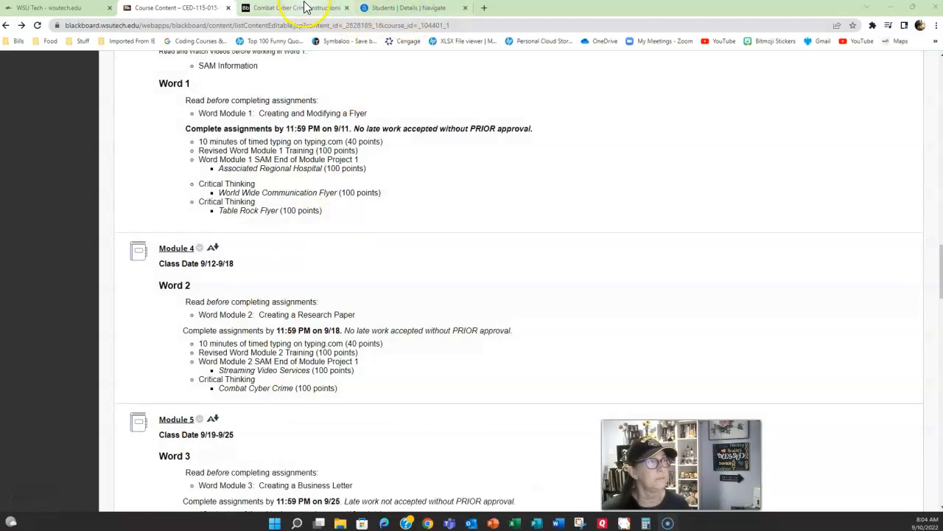
- Open the Combat Cyber Crime instructions PDF and scroll through its numbered steps
left_click(255, 387)
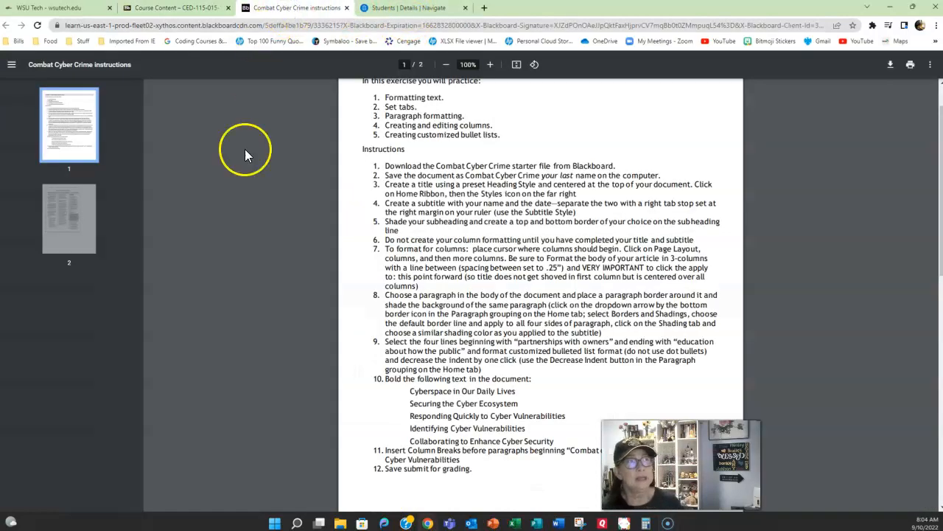
mouse_move(352, 216)
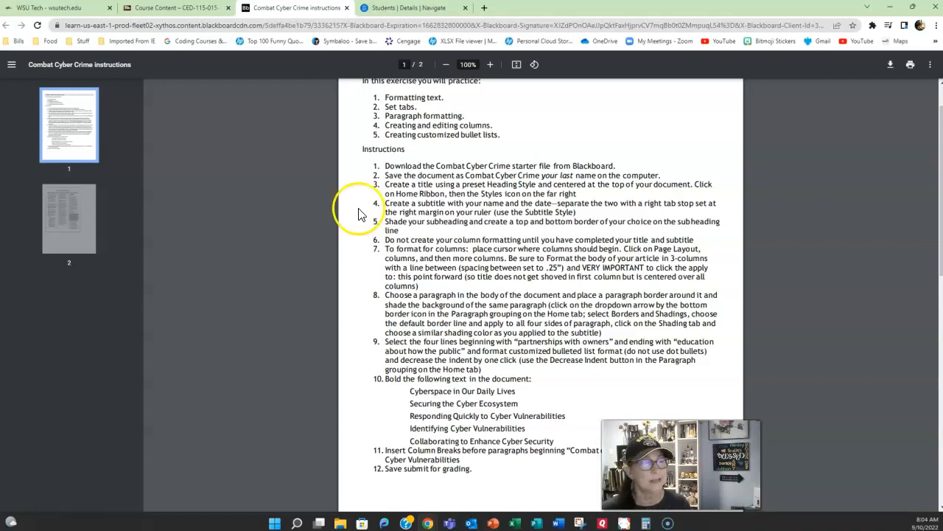
scroll("down", 3)
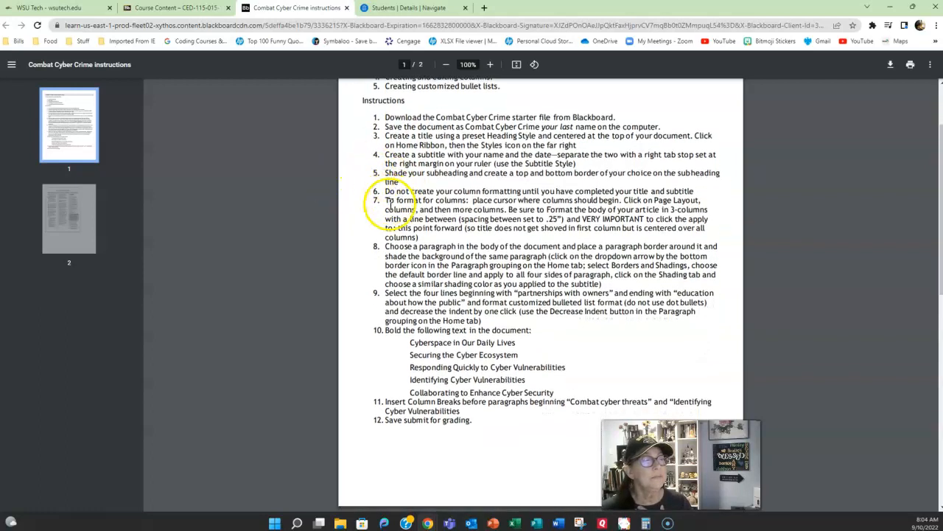
left_click(68, 218)
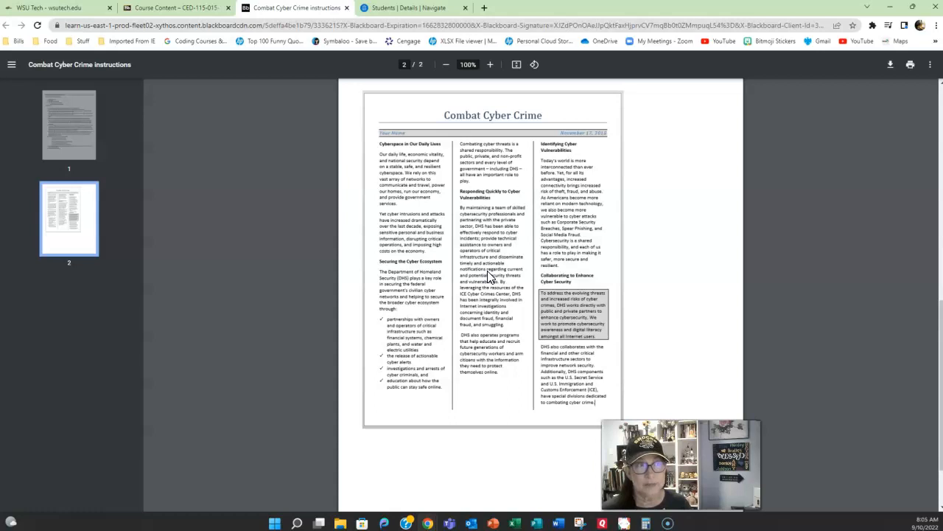
mouse_move(376, 94)
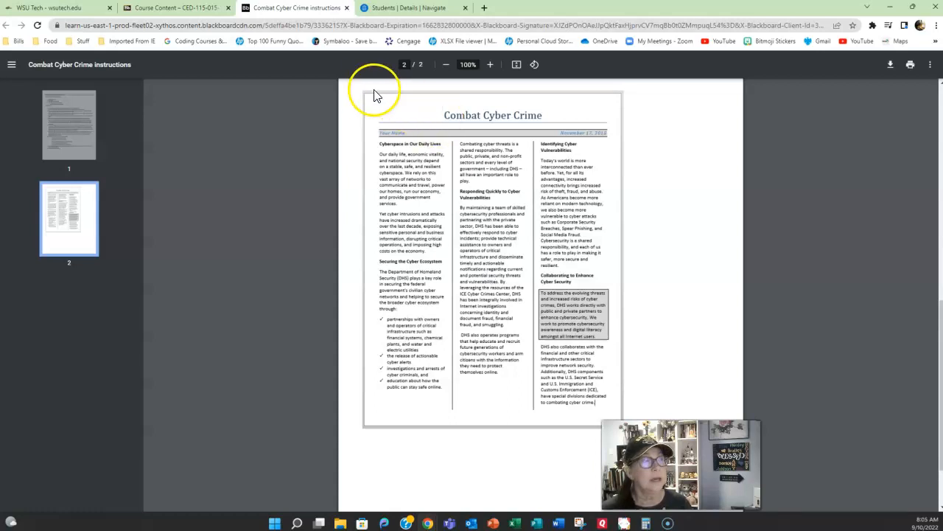
mouse_move(622, 188)
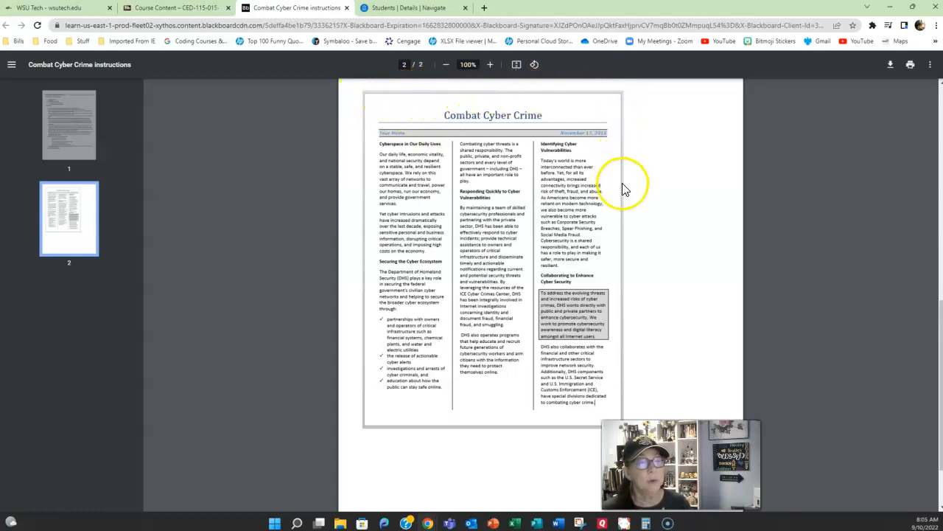
mouse_move(362, 427)
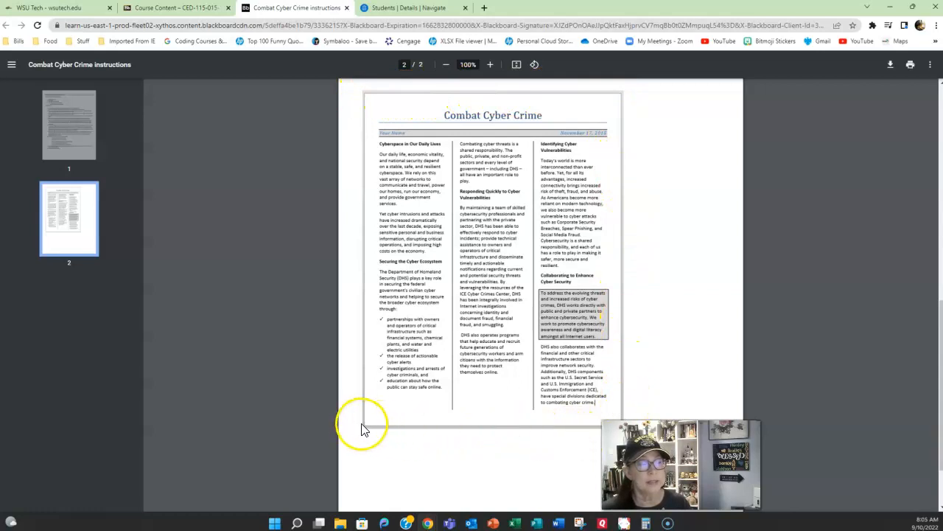
mouse_move(638, 131)
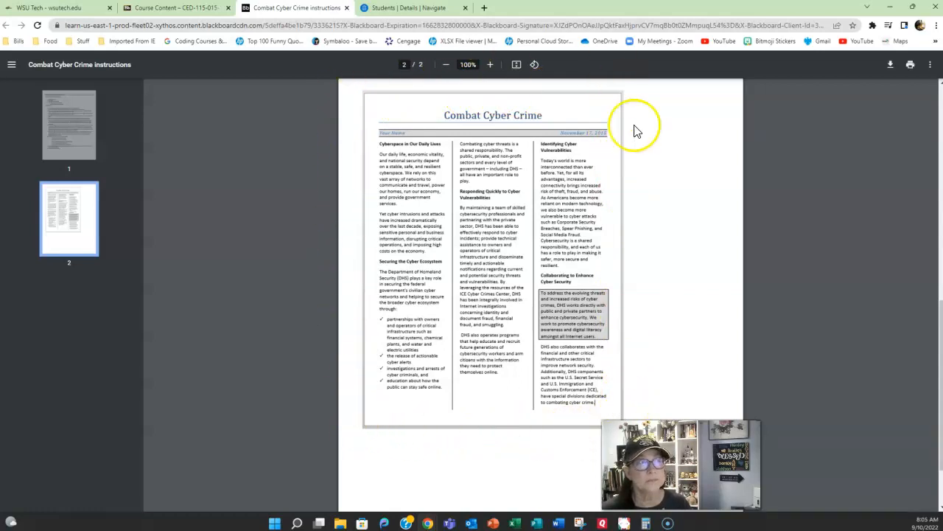
mouse_move(383, 117)
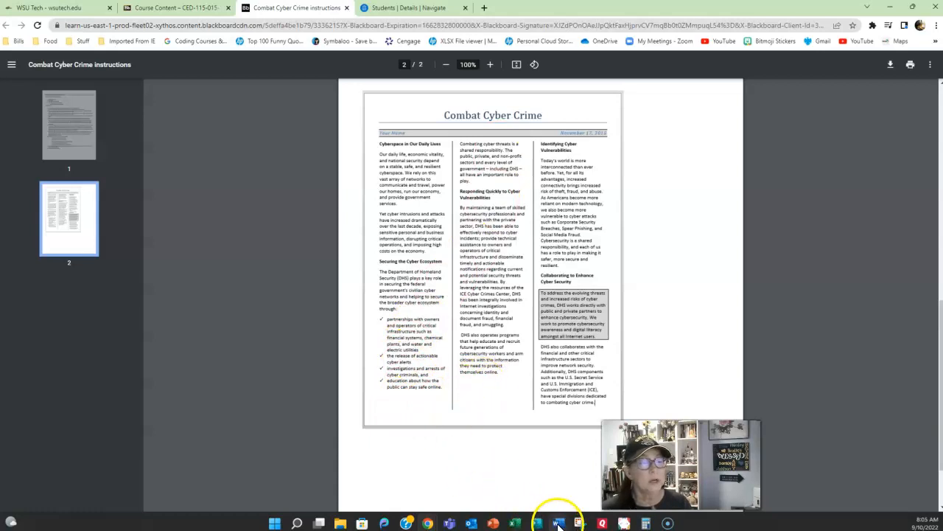
- Apply the Title style to 'Combat Cyber Crime' in the starter document and center it
left_click(558, 523)
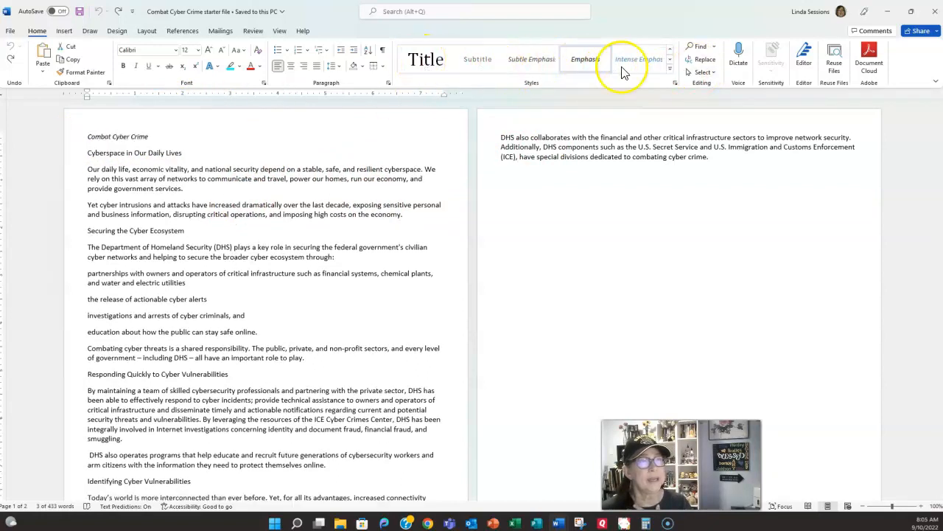
left_click(669, 72)
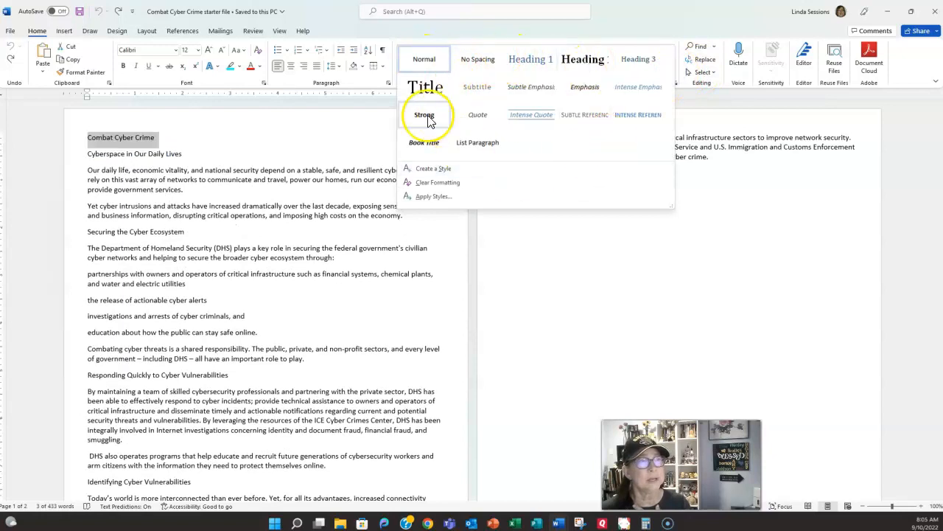
mouse_move(365, 118)
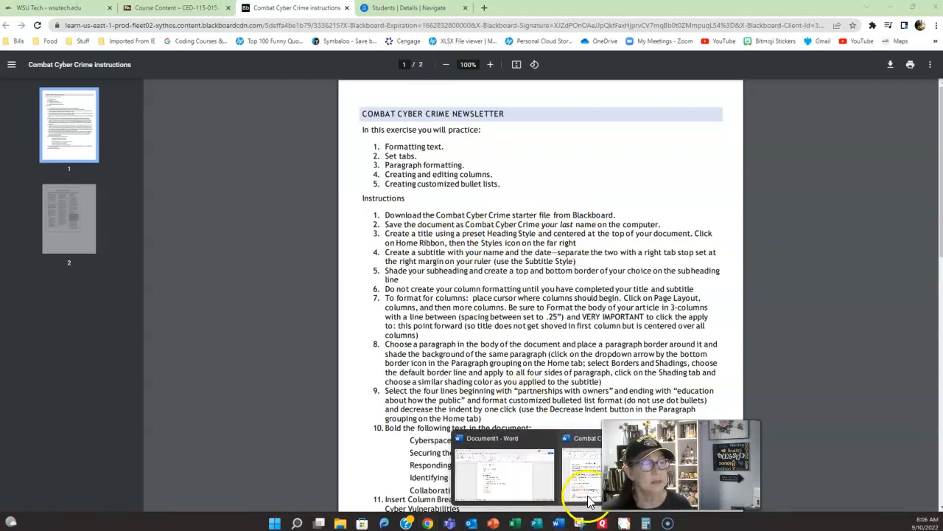
left_click(504, 475)
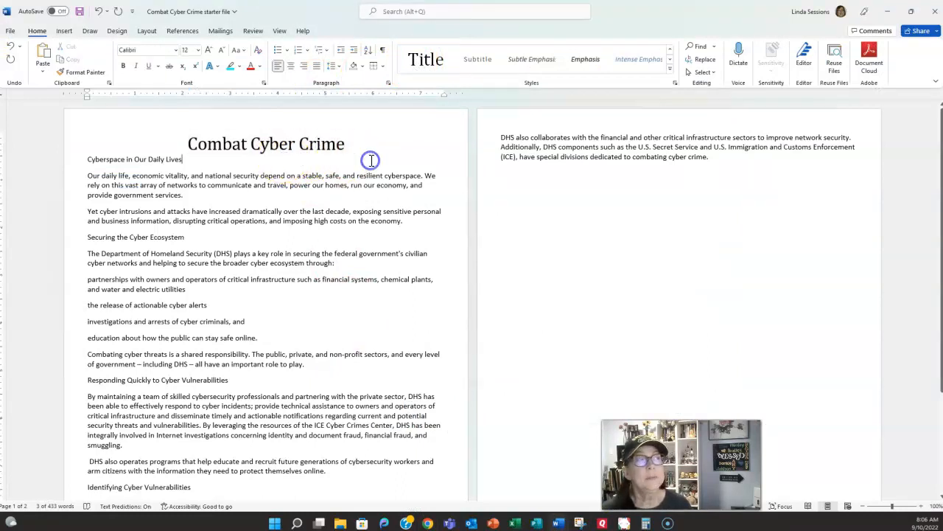
- Add a new Subtitle-styled line holding the author's name below the title
left_click(352, 143)
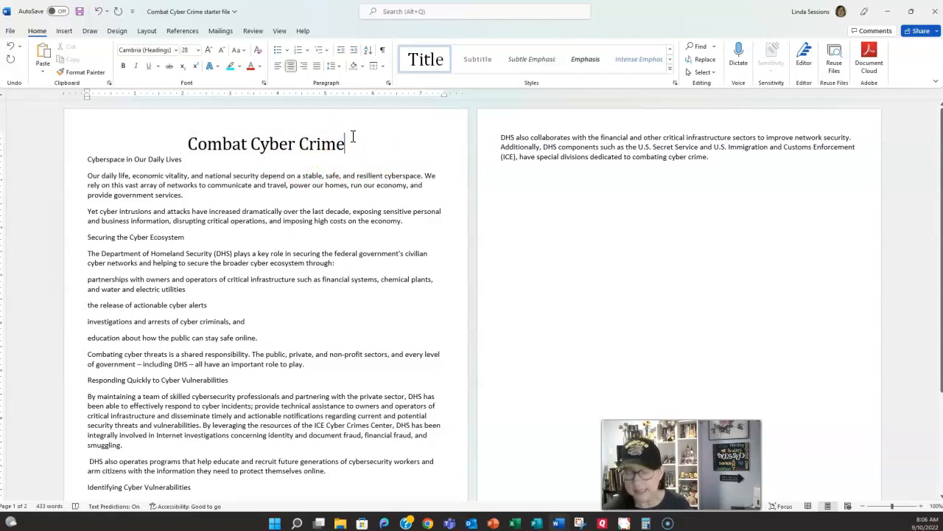
key("enter")
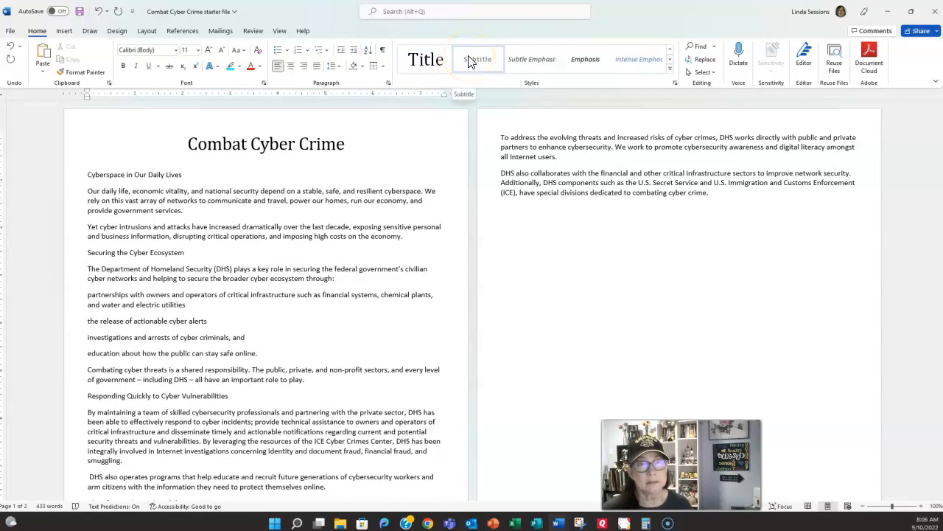
left_click(477, 59)
type("Linda")
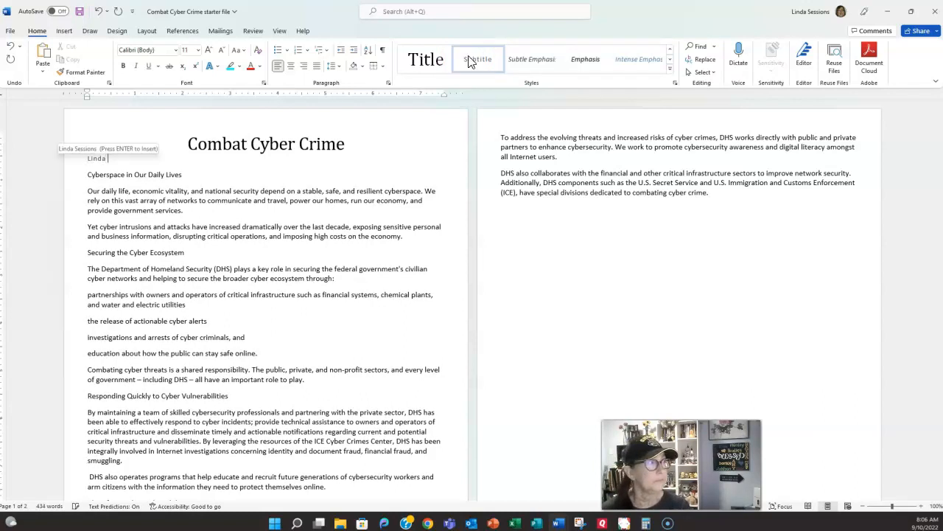
key("Enter")
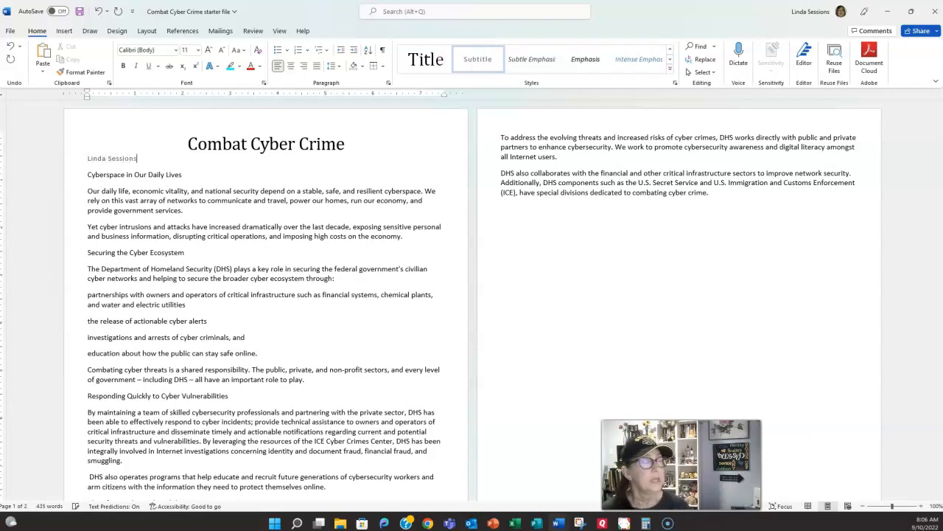
mouse_move(415, 28)
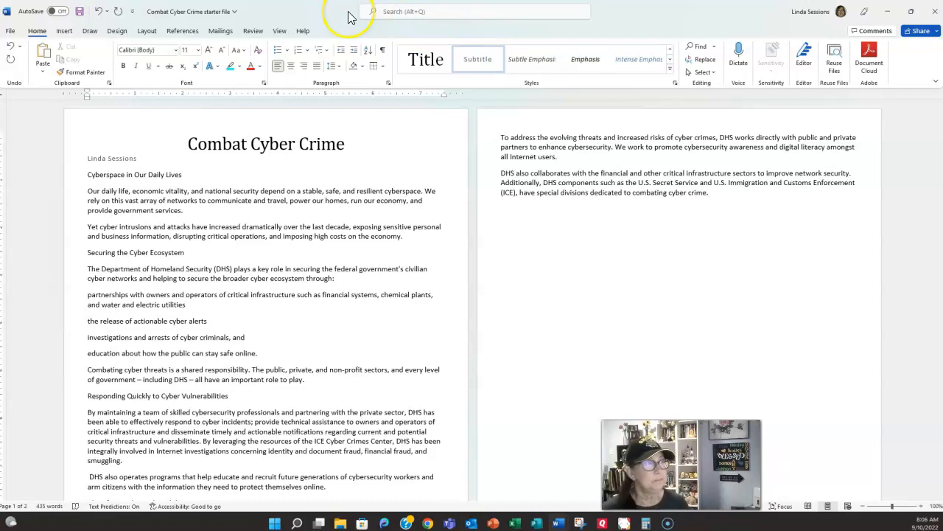
mouse_move(380, 102)
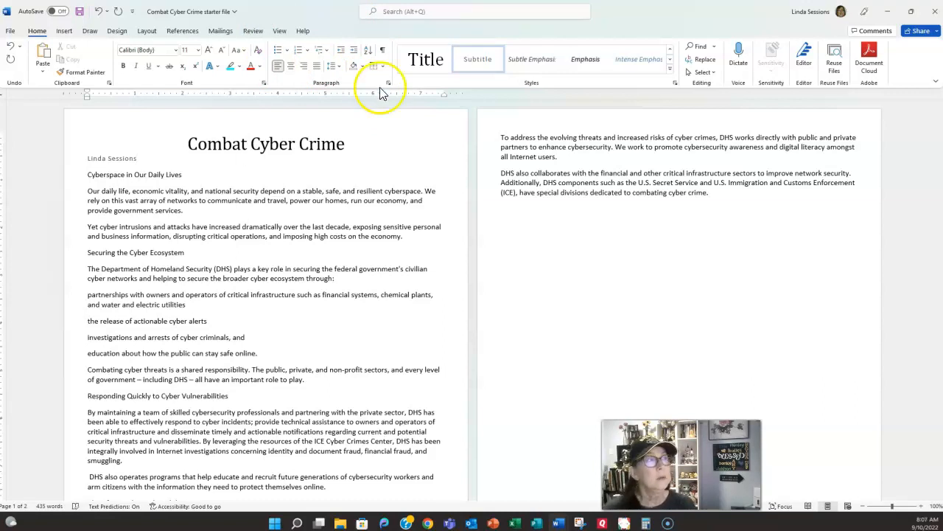
mouse_move(382, 66)
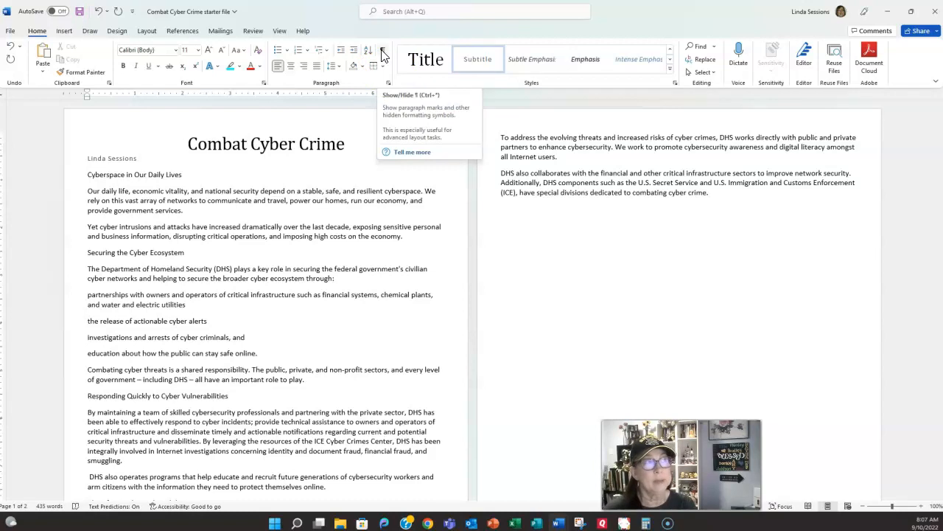
- Turn on Show/Hide ¶ to display paragraph marks and formatting symbols
left_click(382, 50)
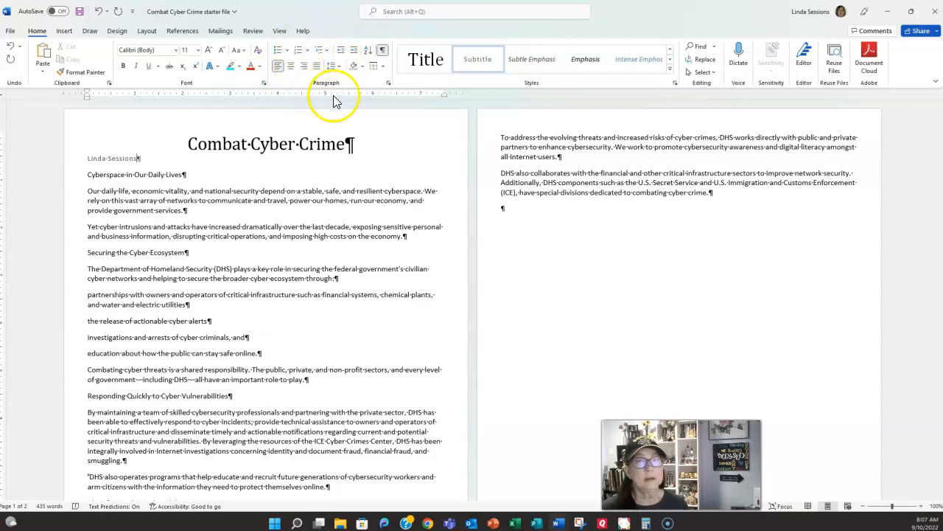
mouse_move(388, 83)
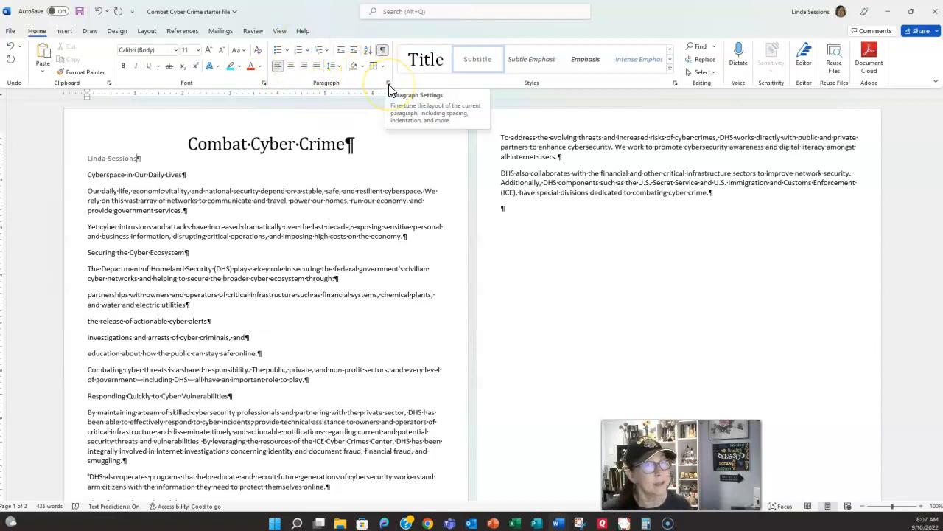
- Set a right-aligned tab stop at 7.5 inches on the name line
left_click(388, 83)
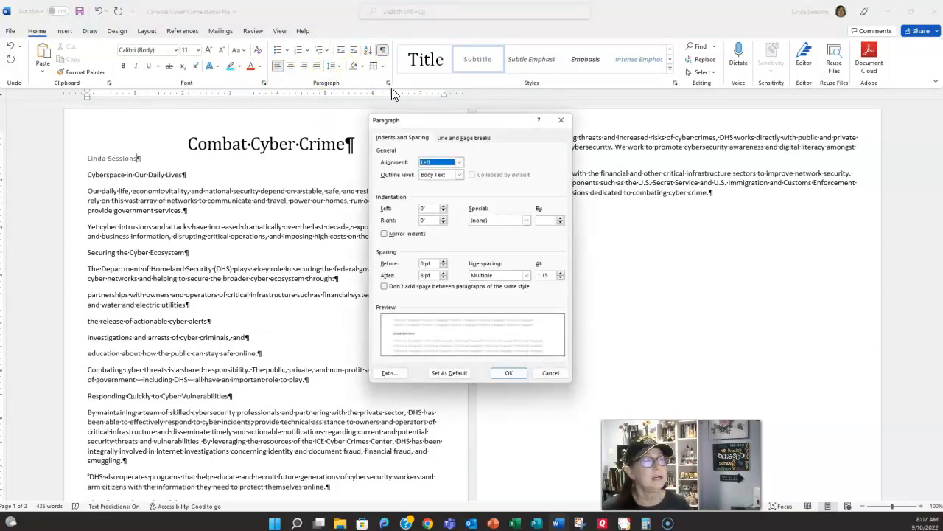
mouse_move(376, 337)
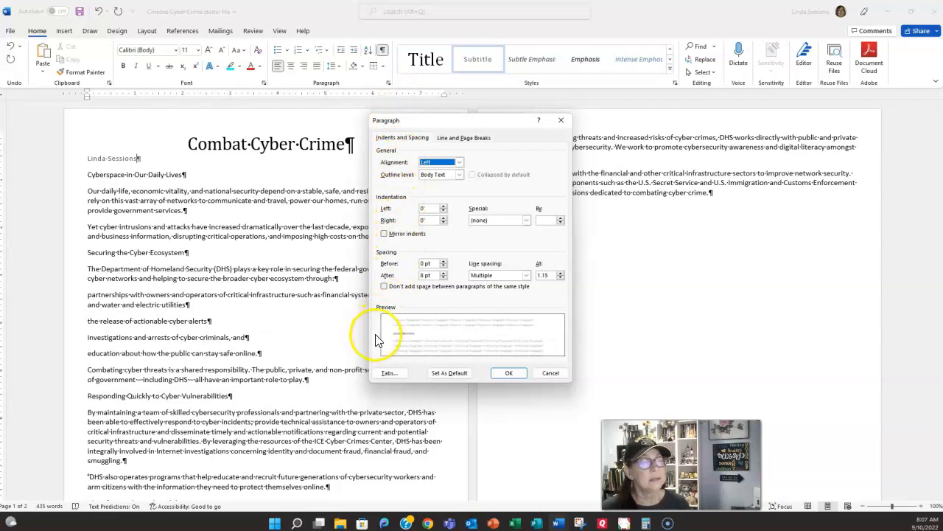
left_click(390, 372)
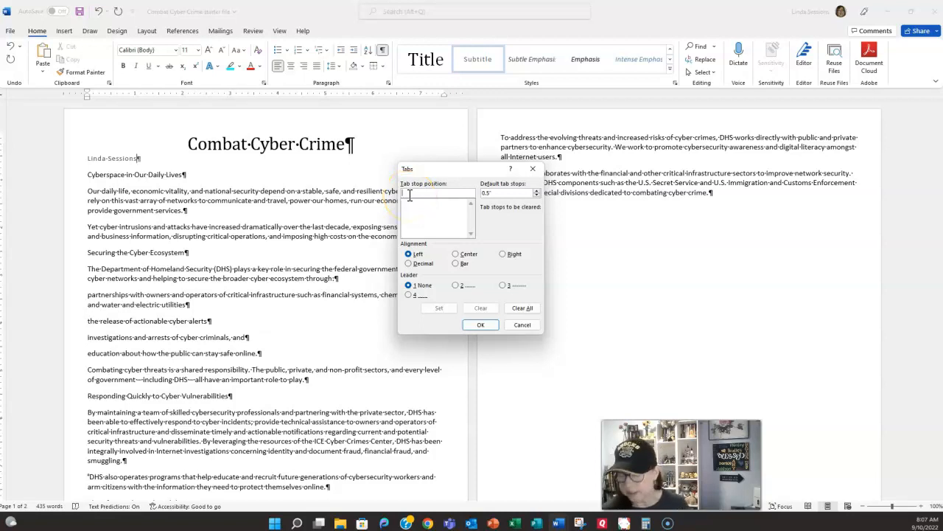
type("7.5")
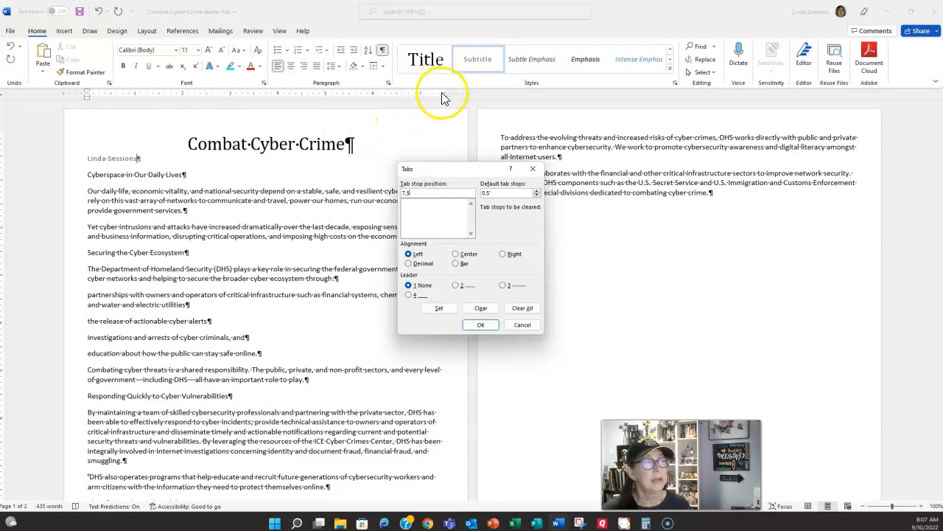
mouse_move(447, 100)
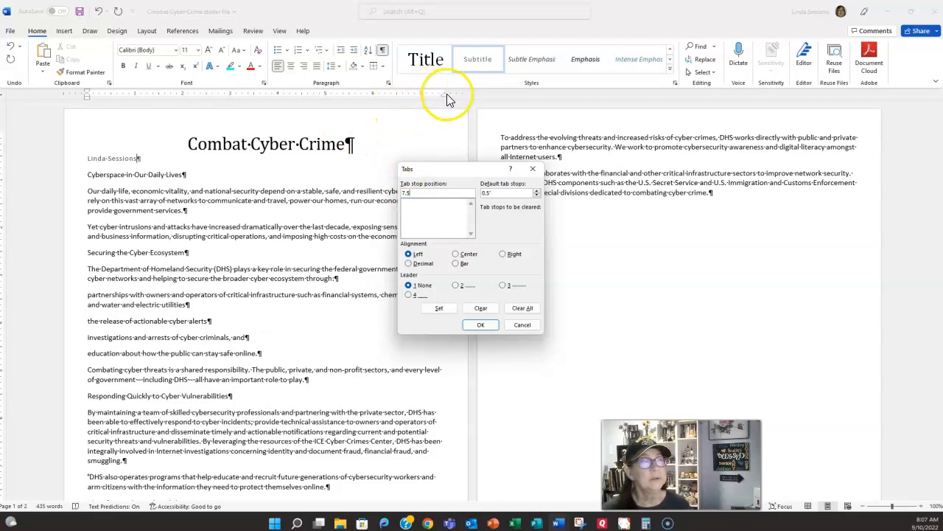
mouse_move(278, 33)
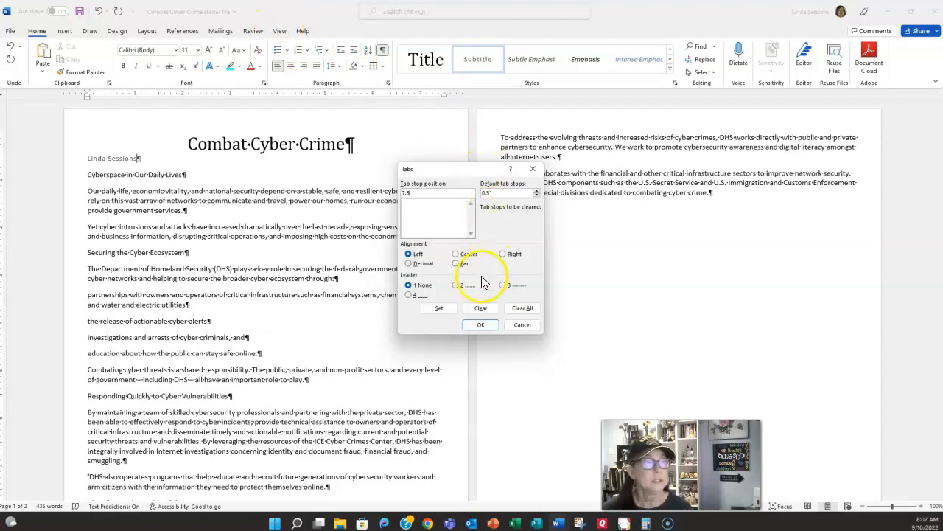
left_click(502, 253)
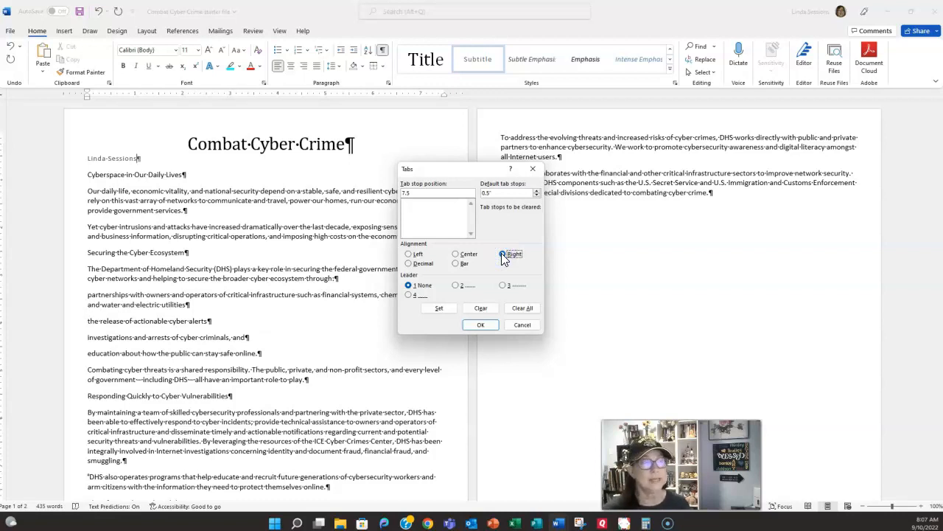
left_click(439, 308)
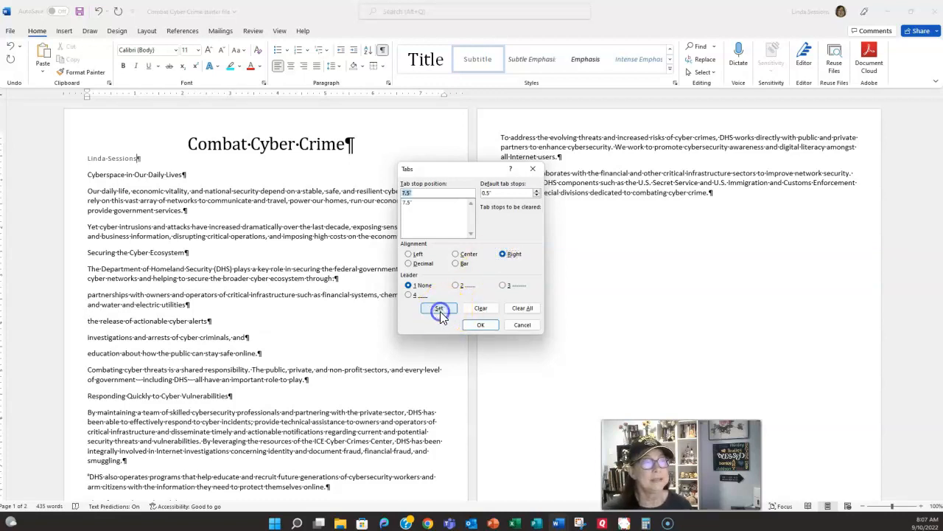
left_click(480, 325)
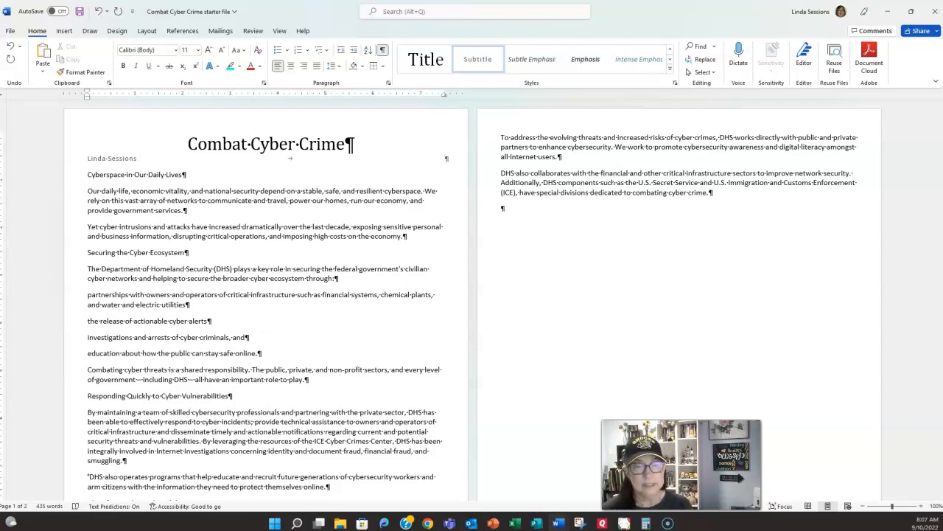
- Type 'September 10, 2022' at the right tab, then shade and border the name line
type("September 10, 2022")
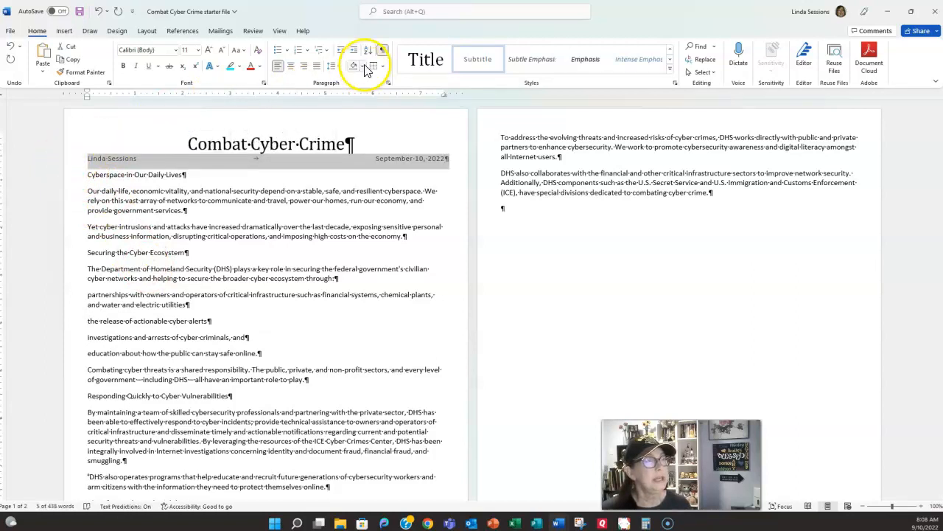
left_click(362, 66)
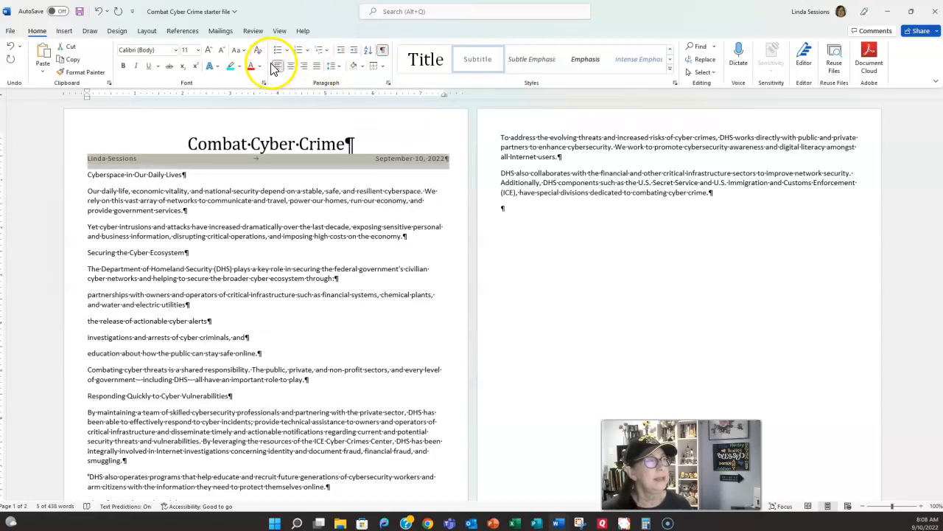
left_click(381, 66)
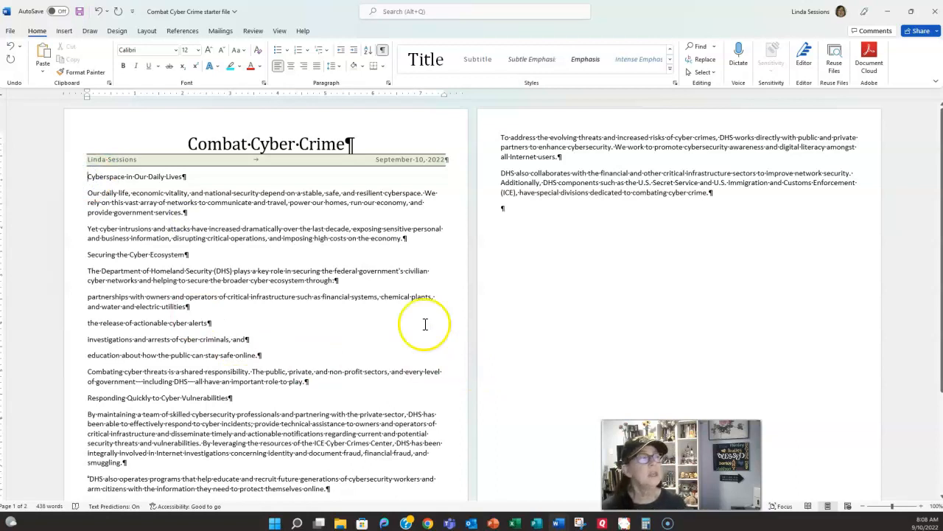
mouse_move(138, 150)
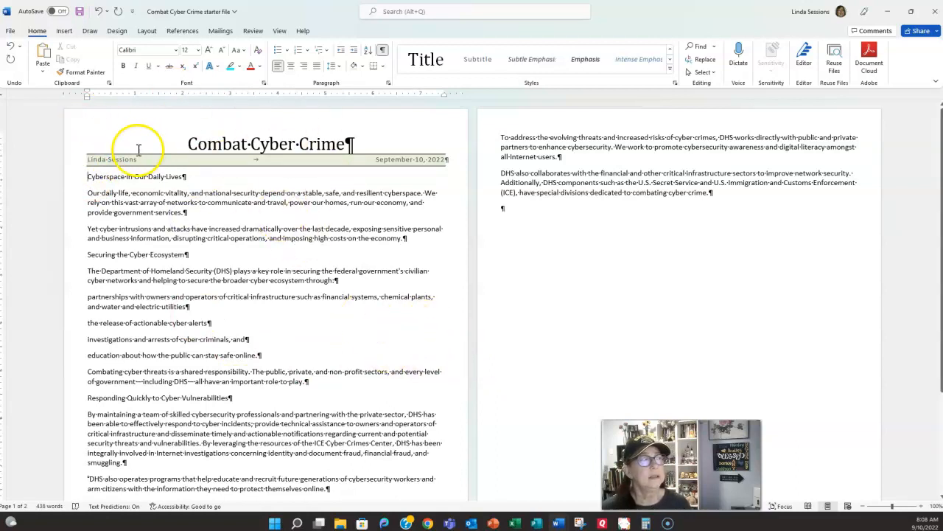
mouse_move(376, 77)
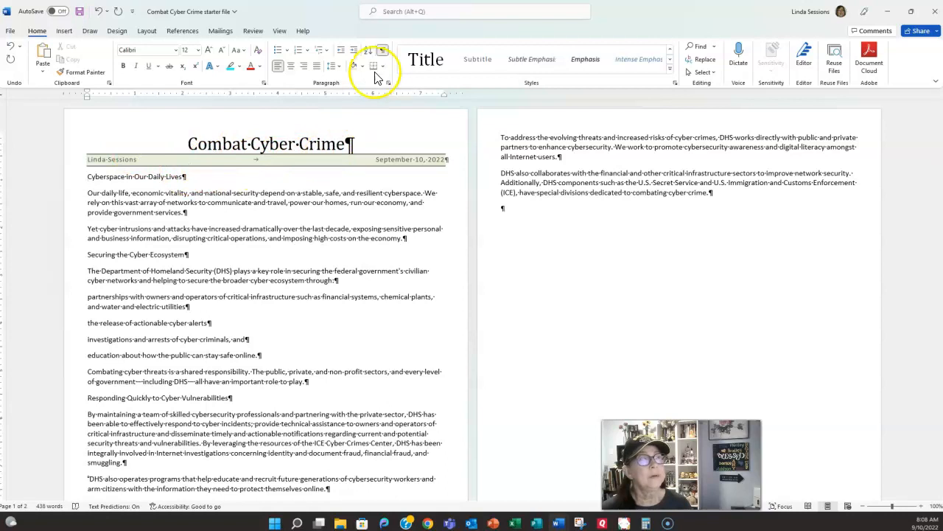
- Hide formatting marks and return to Blackboard's Course Content page
left_click(374, 66)
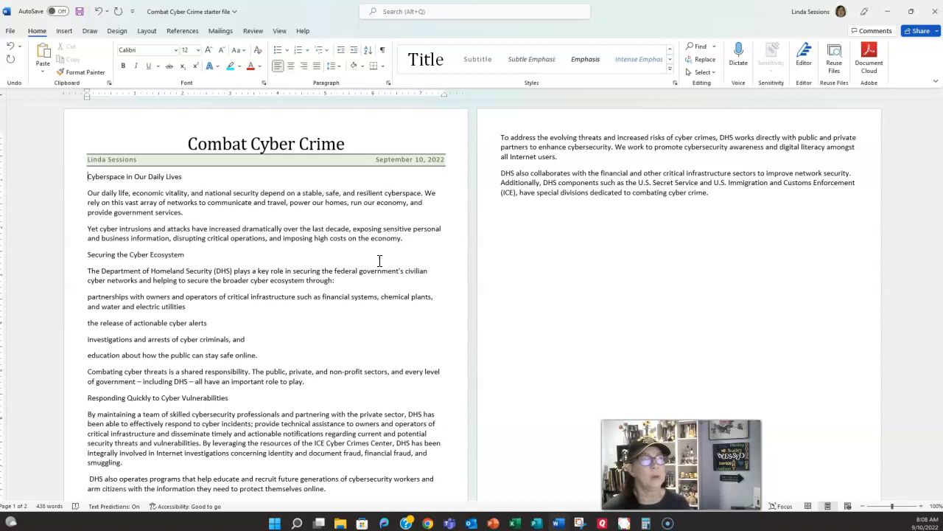
left_click(380, 50)
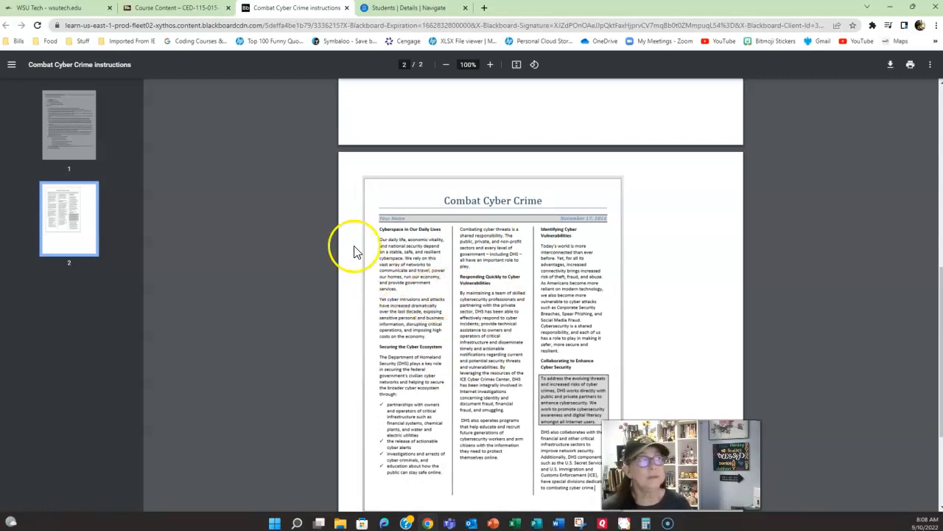
left_click(177, 8)
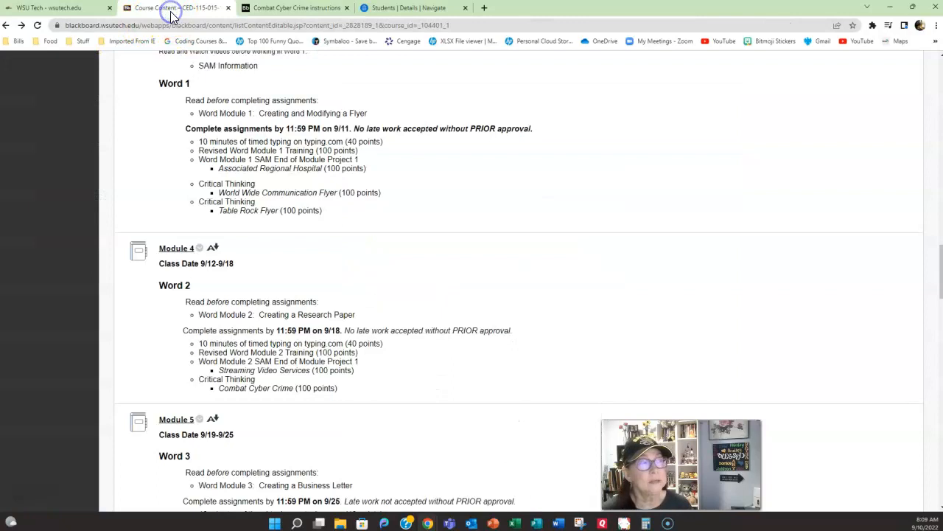
mouse_move(645, 271)
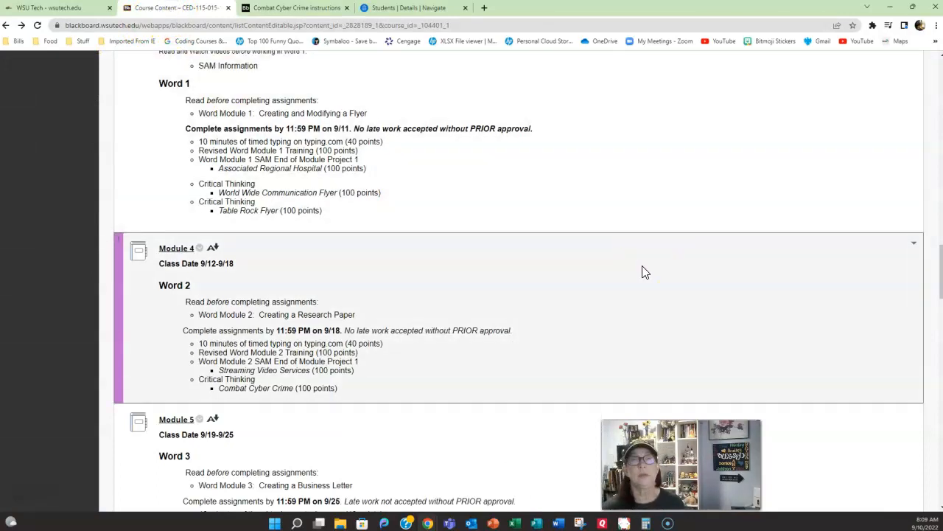